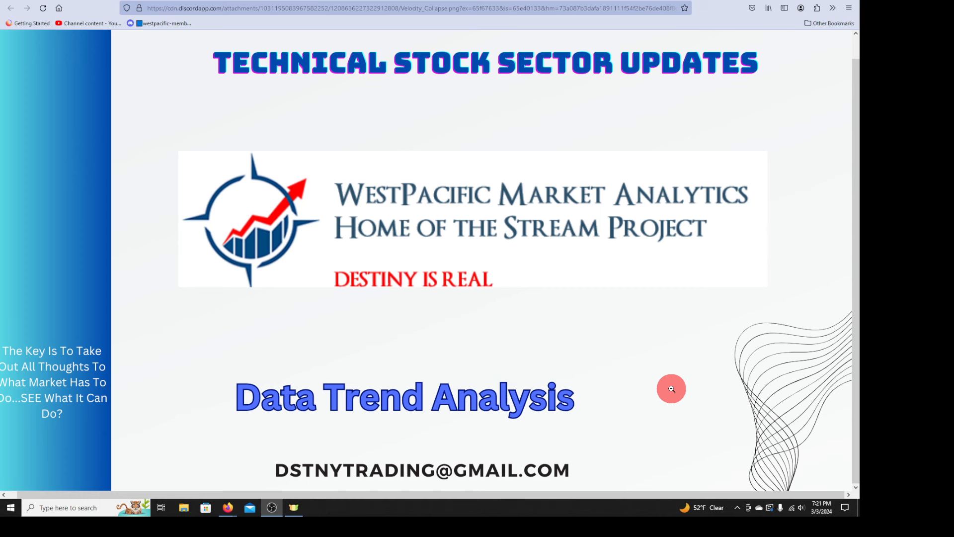
mouse_move(3, 106)
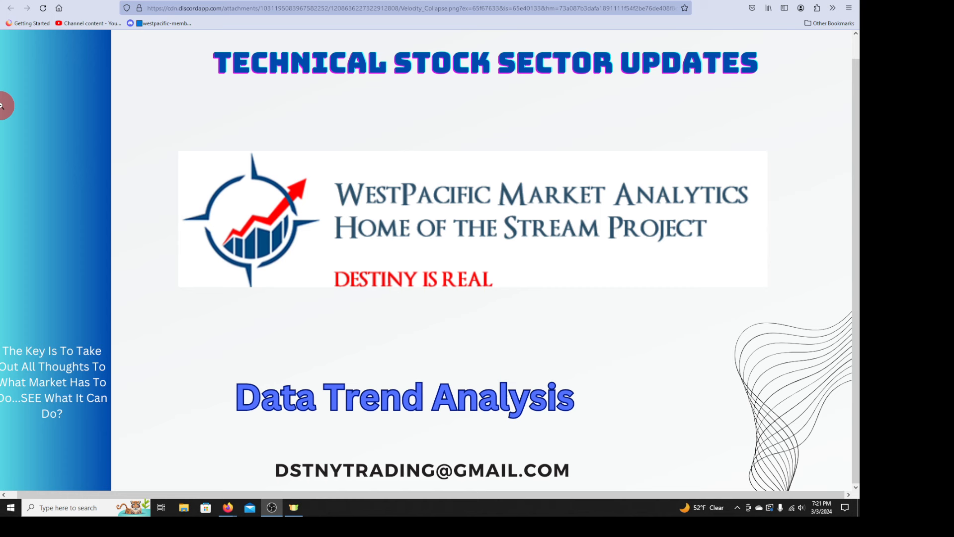